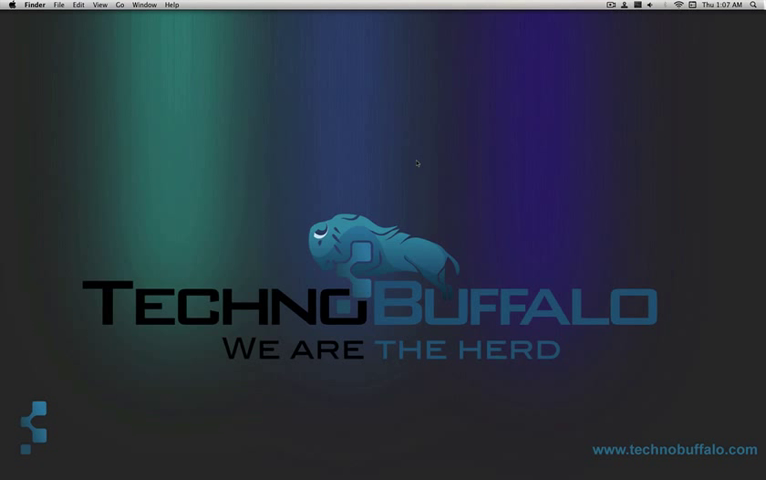
mouse_move(415, 112)
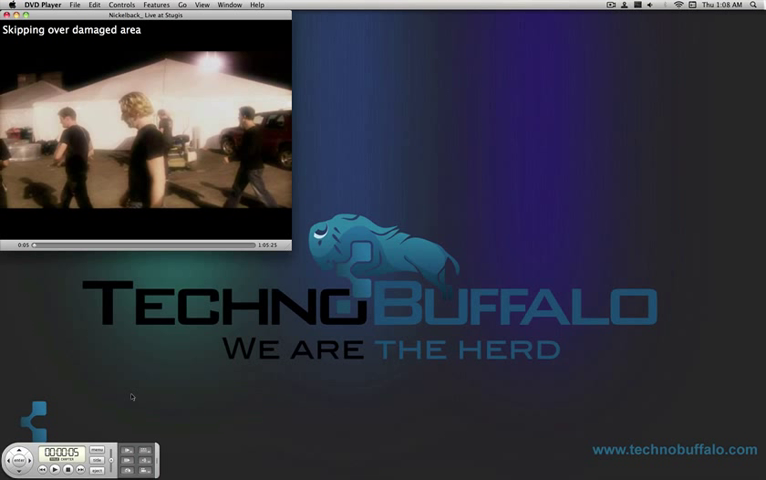
- Open the DVD Player application menu
left_click(41, 4)
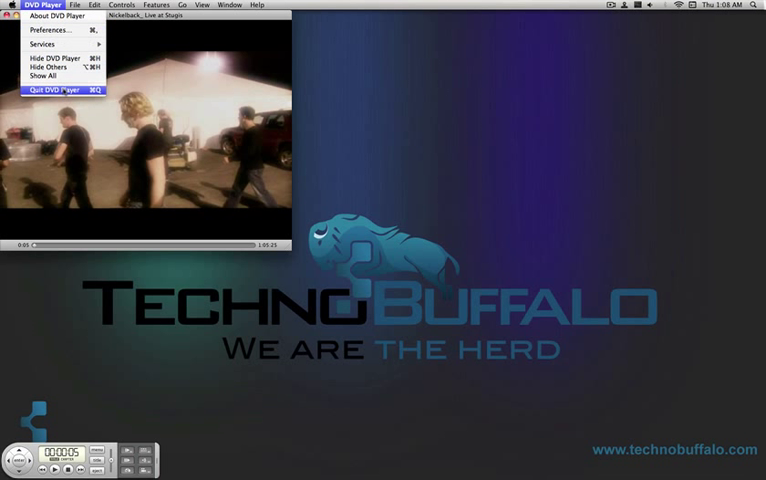
- Quit DVD Player and select Disk Utility in Applications > Utilities
left_click(59, 90)
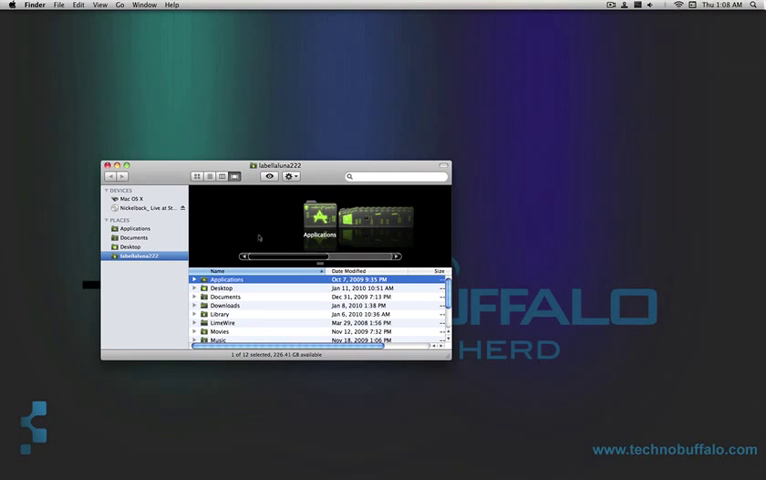
double_click(227, 278)
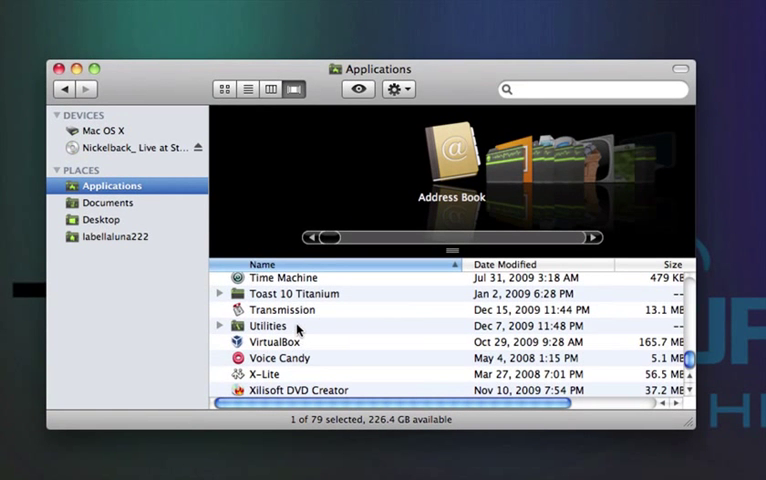
double_click(266, 325)
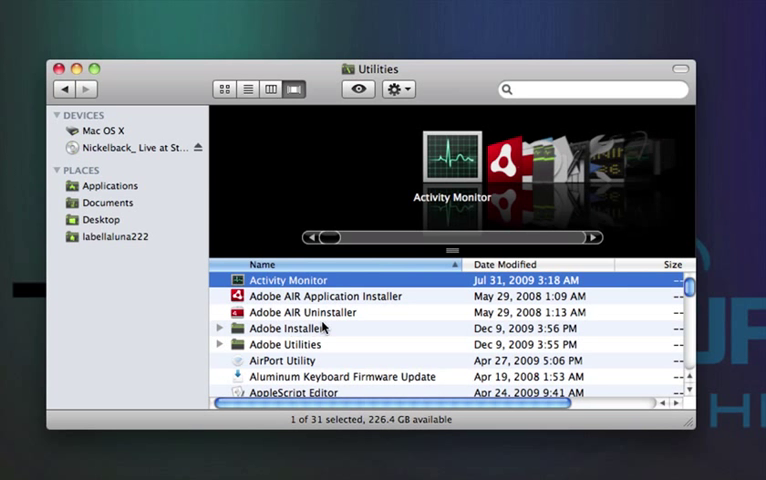
scroll("down", 3)
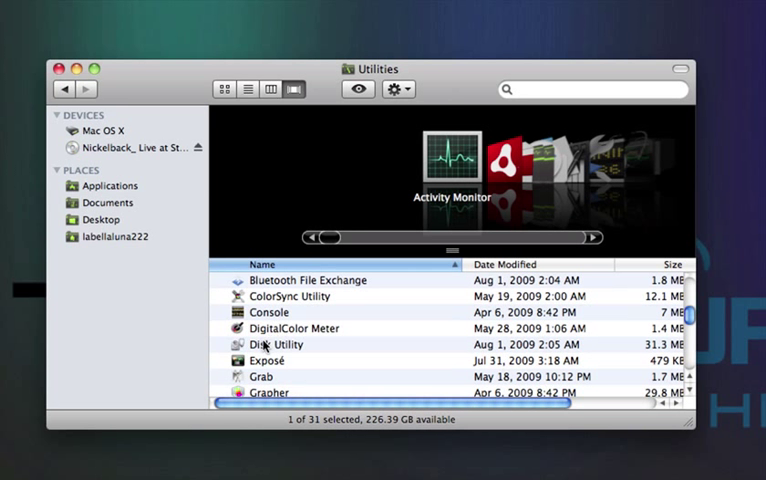
left_click(277, 344)
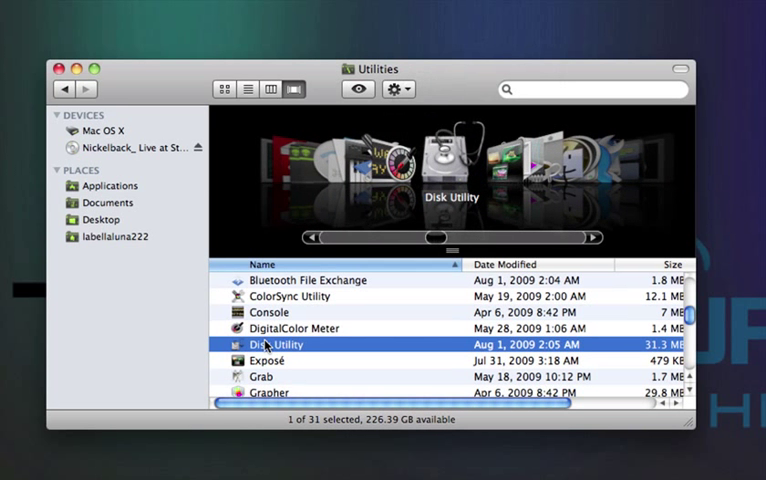
mouse_move(285, 313)
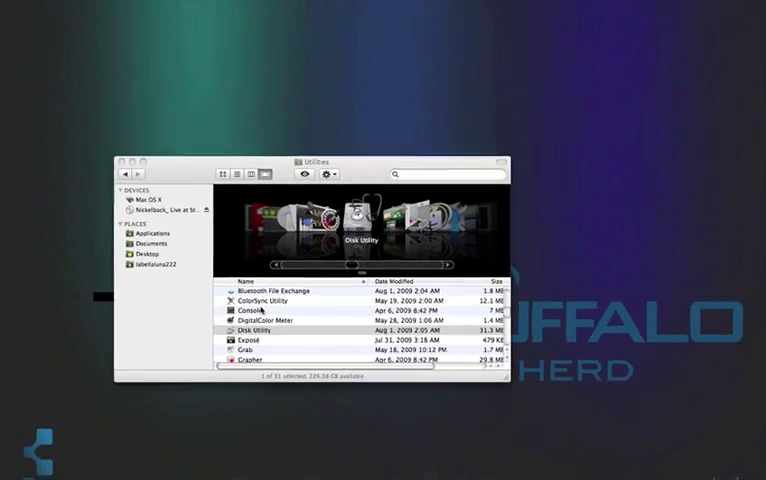
- Launch Disk Utility and select the Nickelback_ Live at Stugis DVD volume
double_click(259, 330)
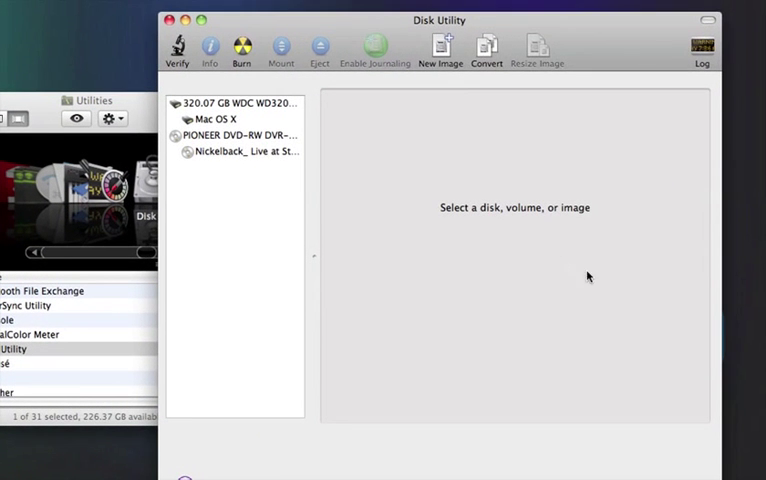
mouse_move(320, 153)
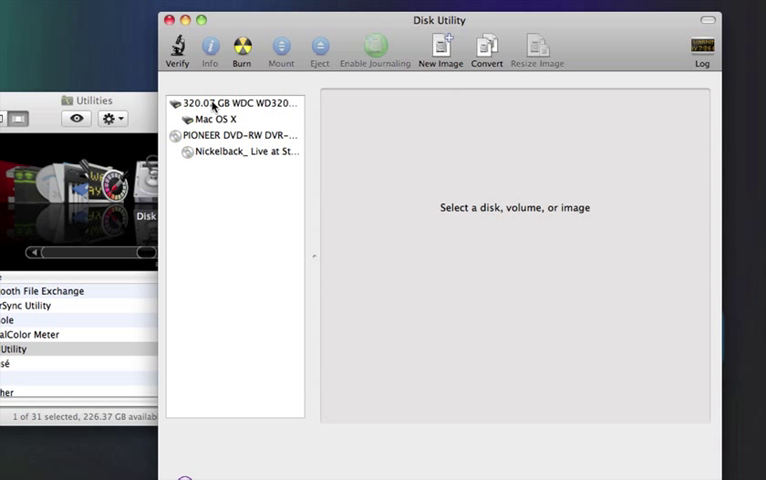
mouse_move(265, 155)
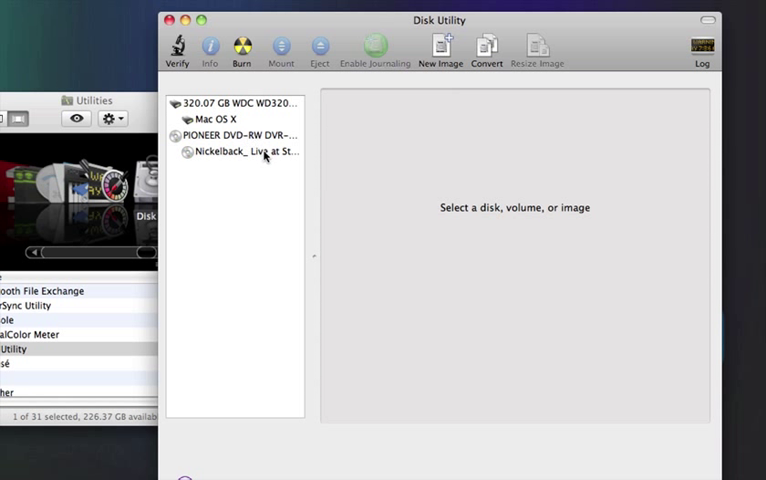
mouse_move(343, 57)
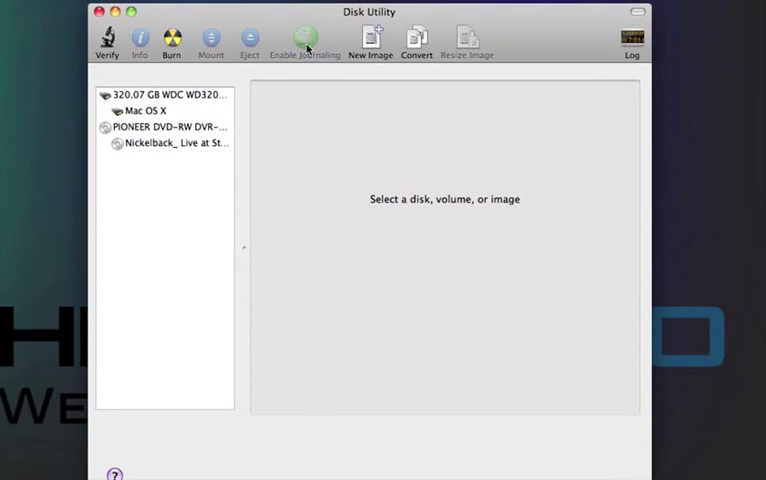
left_click(168, 143)
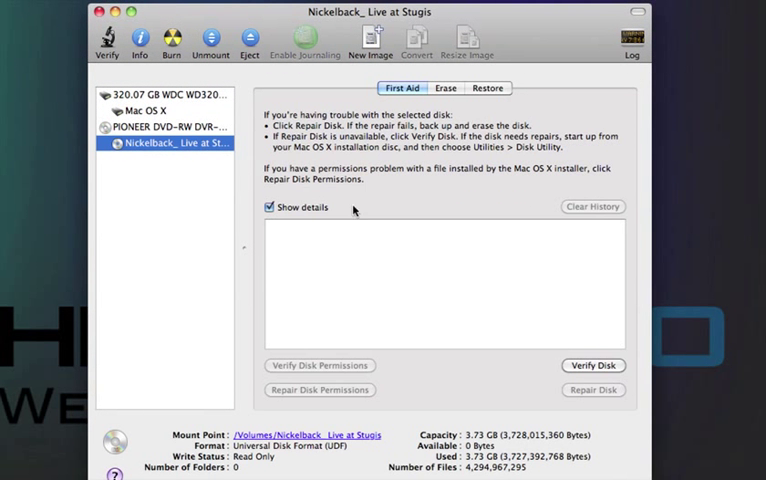
mouse_move(391, 234)
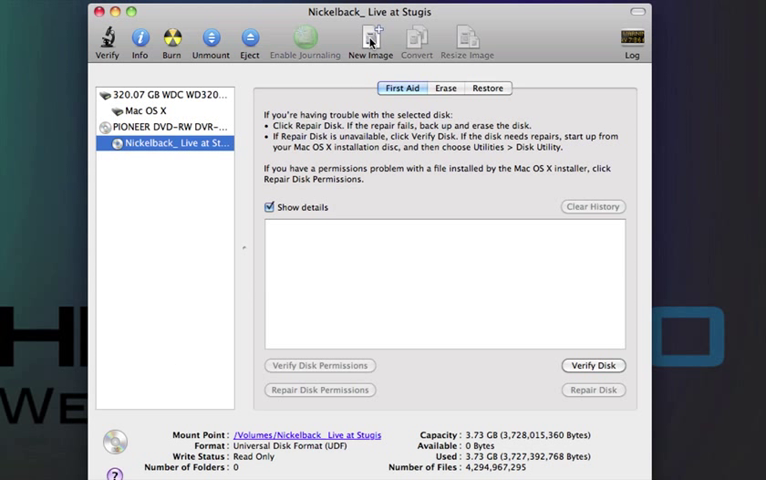
- Create a DVD/CD master image 'Nickelback_ Live at Stugis copy.cdr' on the Desktop
left_click(370, 42)
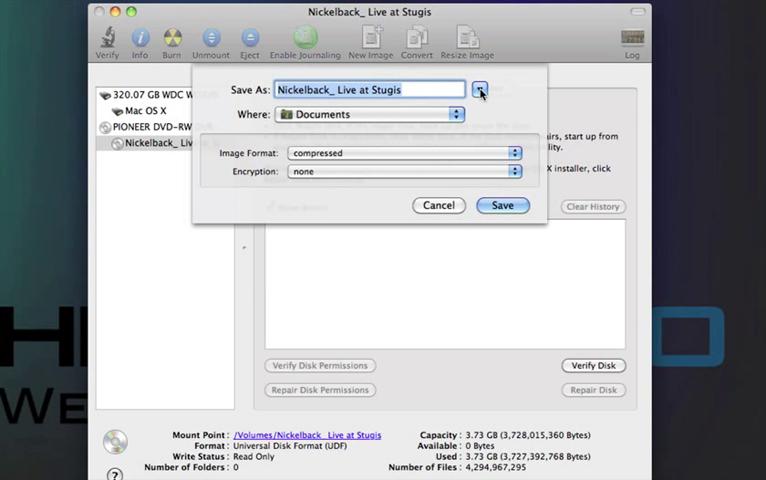
left_click(479, 89)
type(" copy")
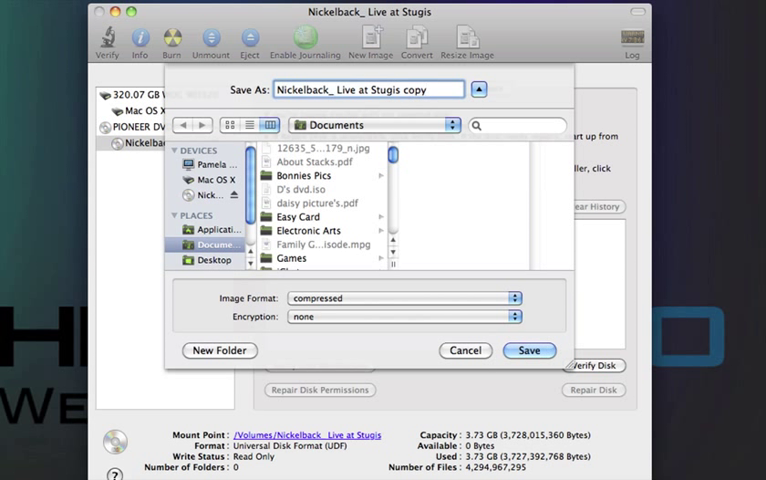
left_click(210, 259)
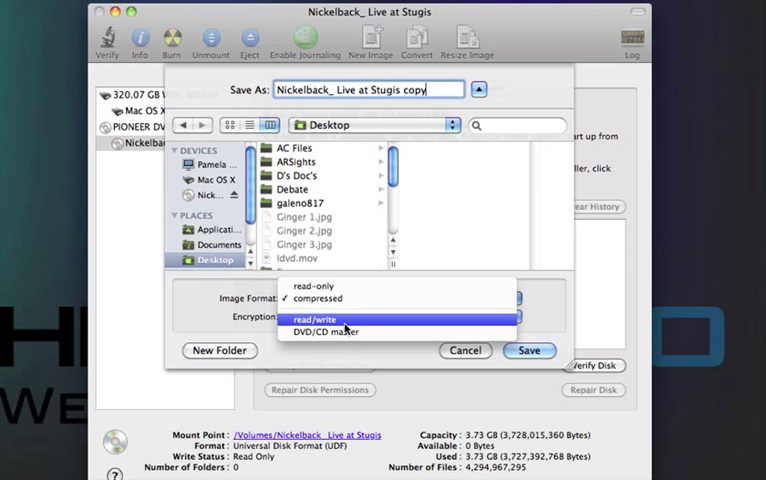
mouse_move(340, 332)
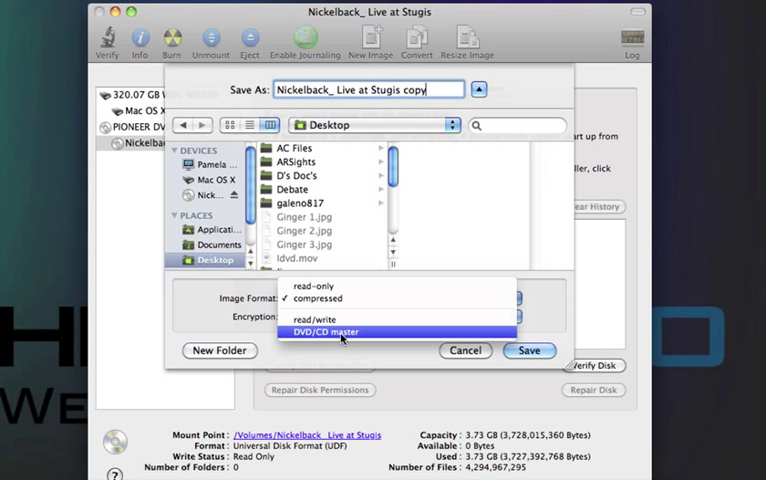
left_click(343, 331)
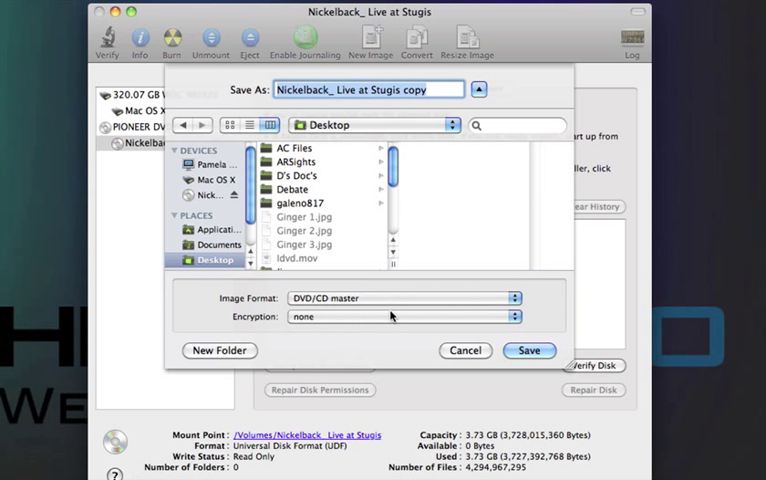
mouse_move(555, 318)
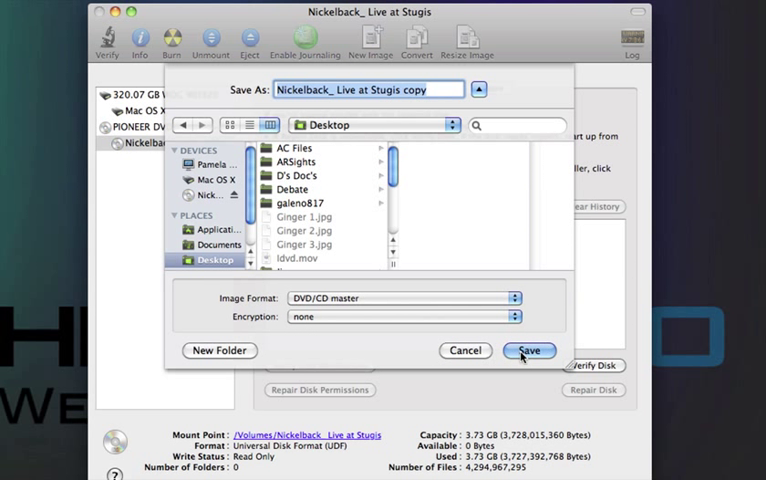
left_click(528, 350)
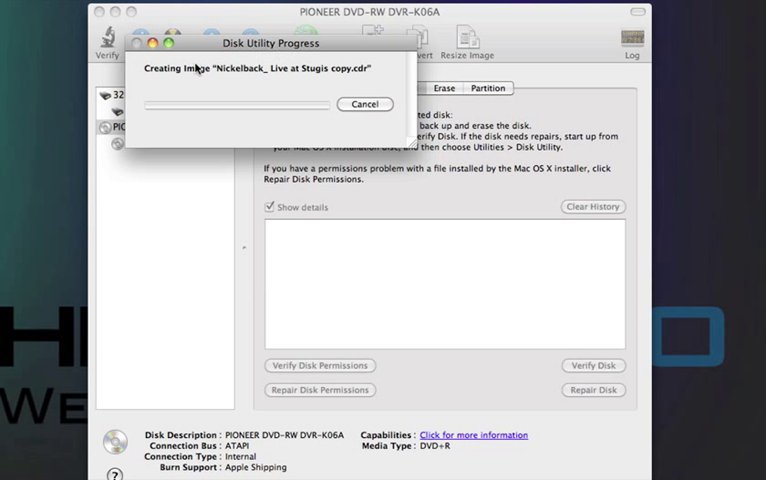
mouse_move(289, 79)
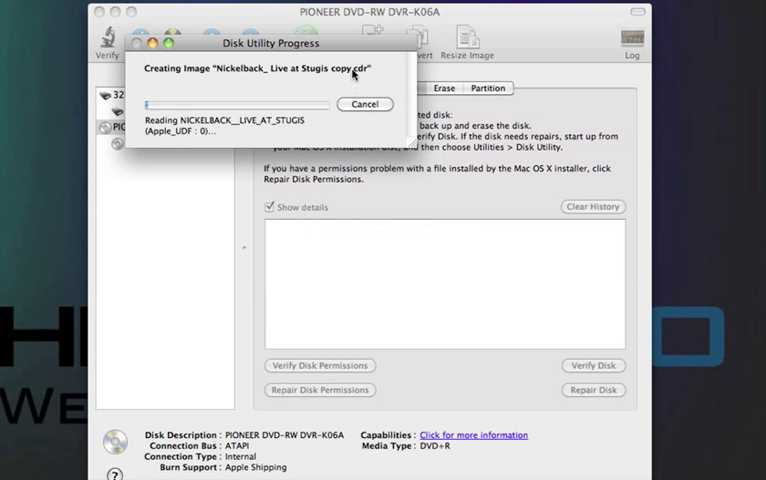
mouse_move(202, 237)
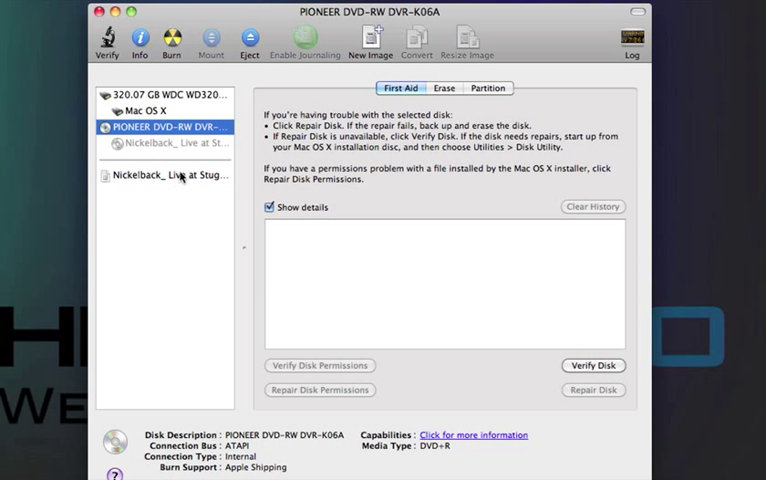
mouse_move(186, 172)
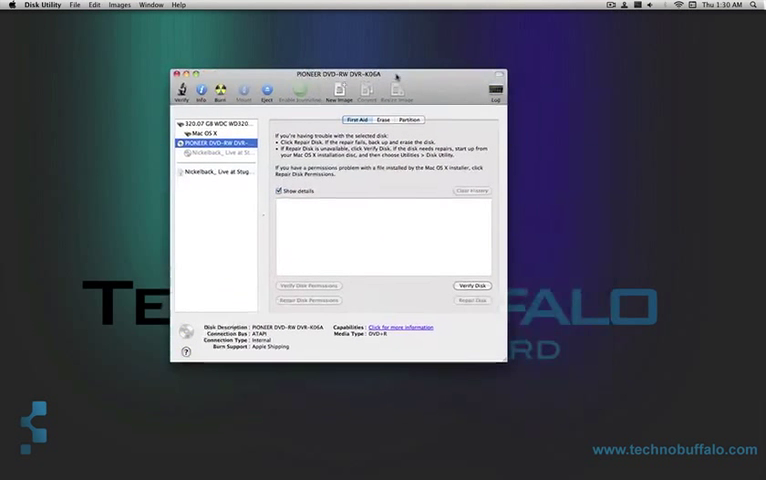
- Select the Nickelback_ Live at Stugis copy.cdr image in the sidebar
left_click(638, 5)
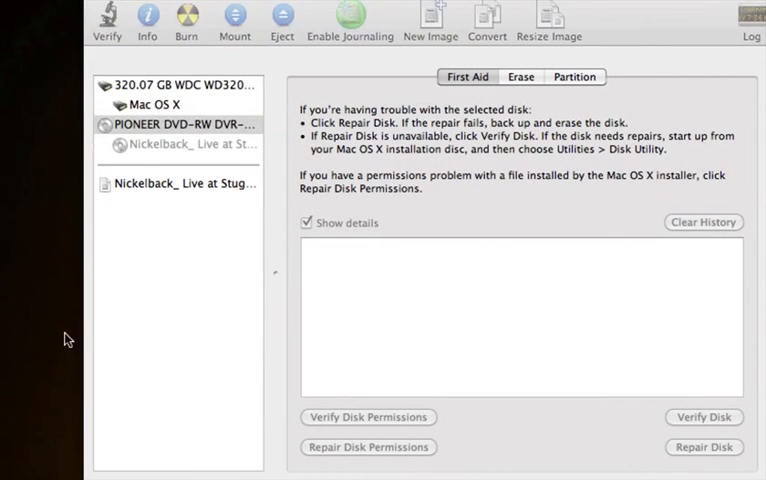
left_click(178, 184)
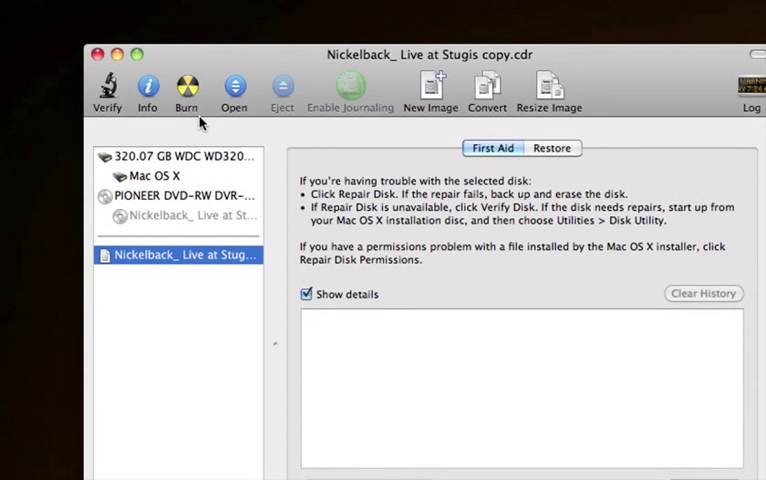
mouse_move(378, 112)
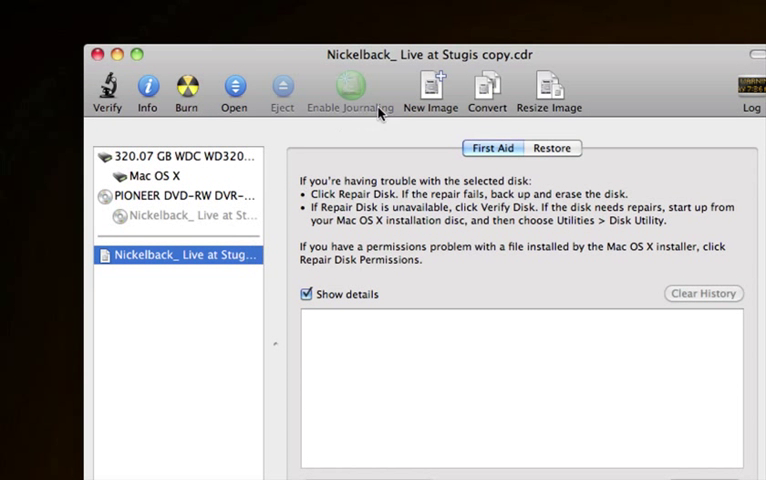
mouse_move(217, 256)
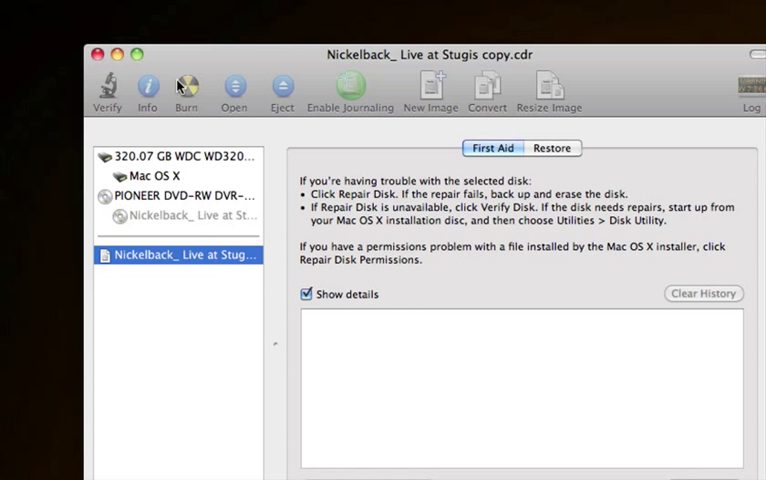
- Start burning the copy image, then cancel the SuperDrive burn sheet
left_click(186, 88)
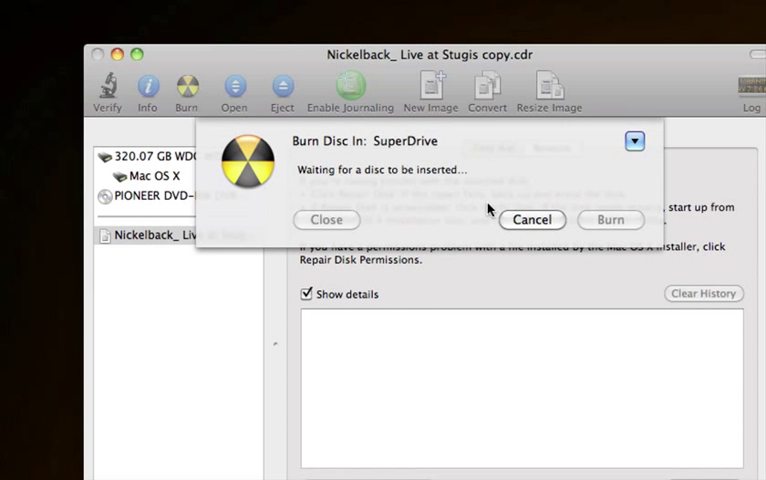
left_click(532, 219)
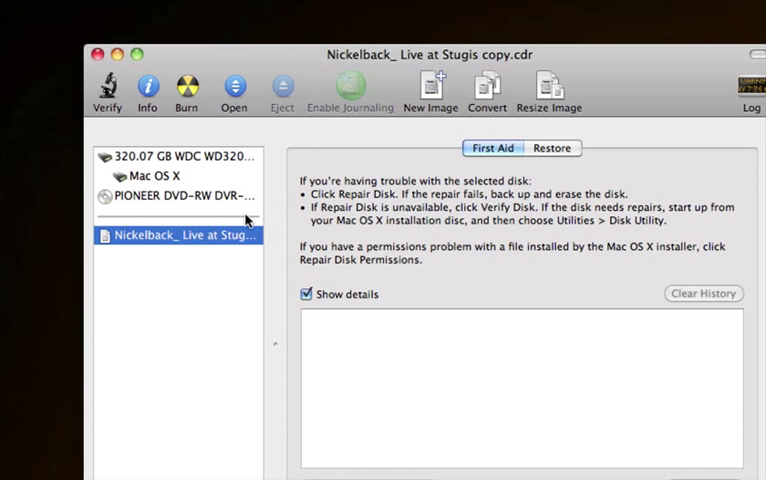
mouse_move(306, 138)
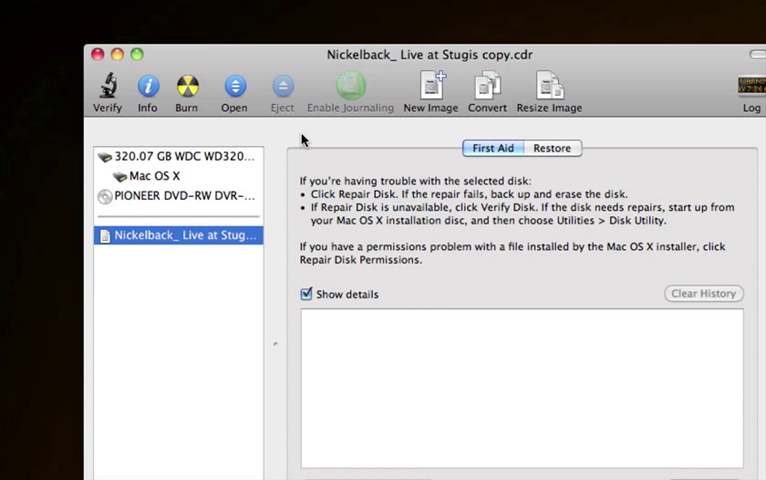
mouse_move(335, 150)
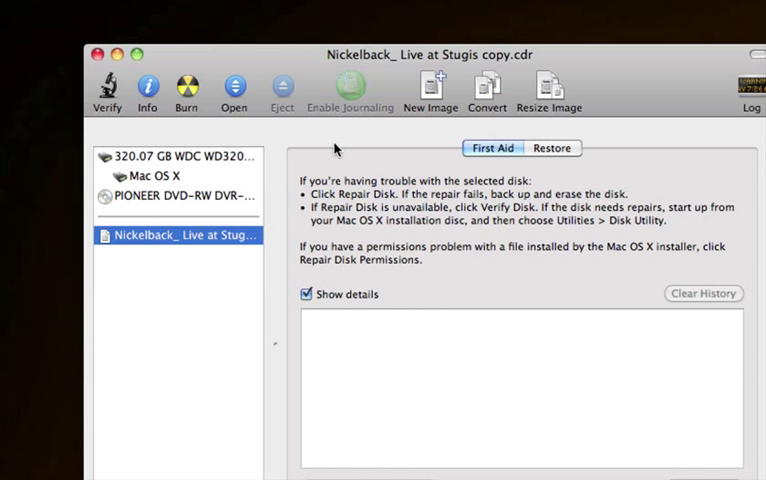
mouse_move(283, 88)
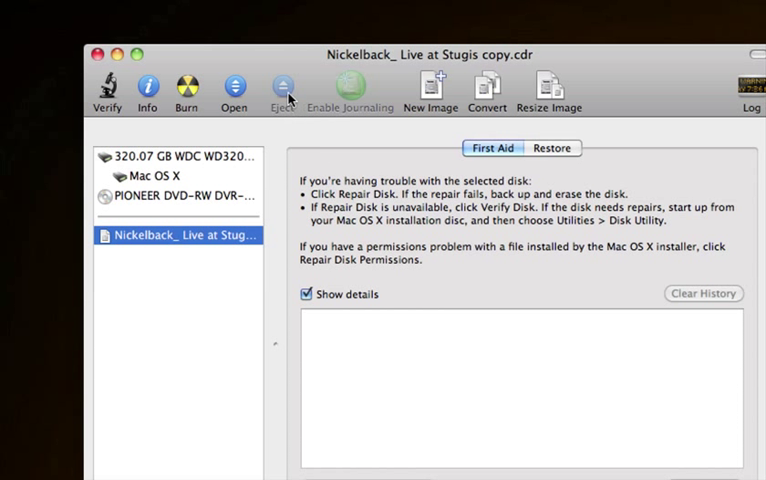
mouse_move(195, 92)
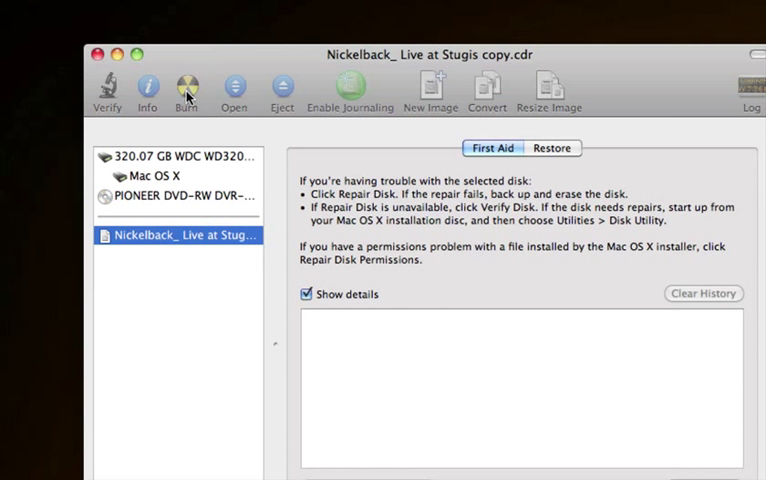
- Start burning the copy image again, leaving the SuperDrive sheet waiting for a disc
left_click(186, 90)
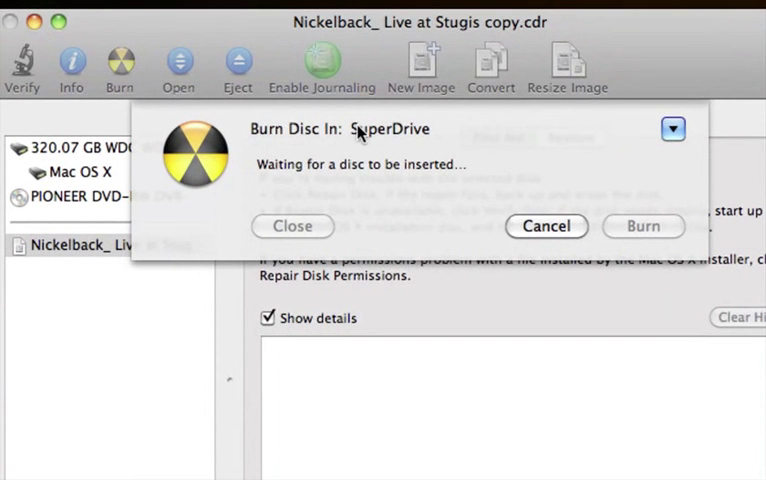
mouse_move(500, 203)
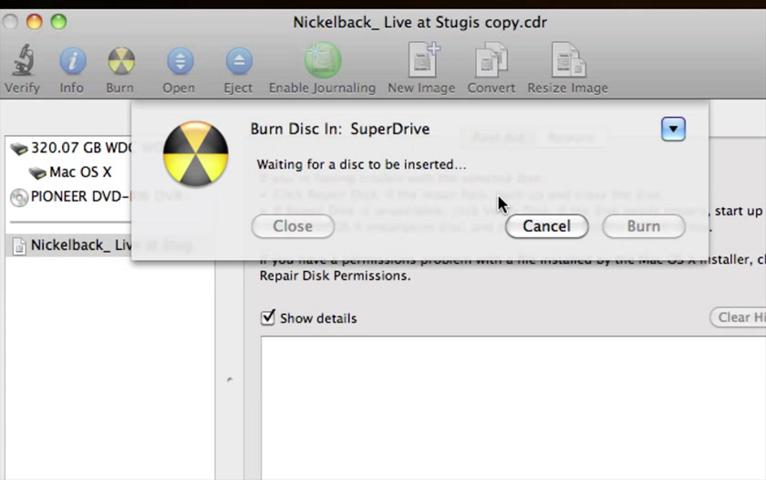
mouse_move(620, 250)
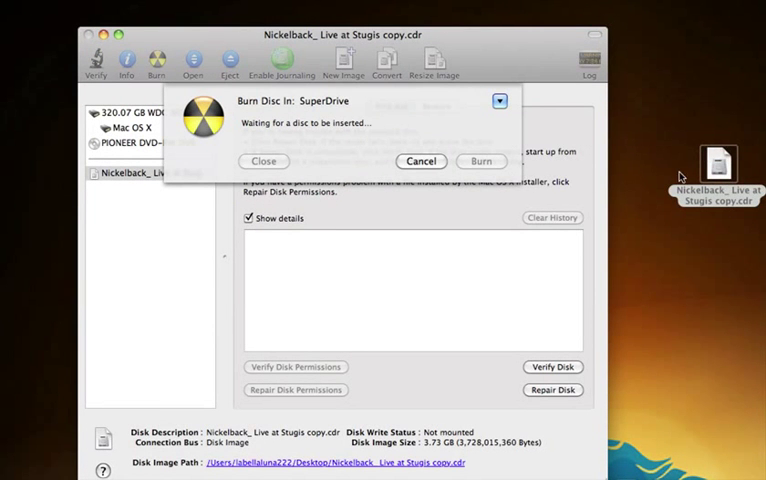
mouse_move(197, 170)
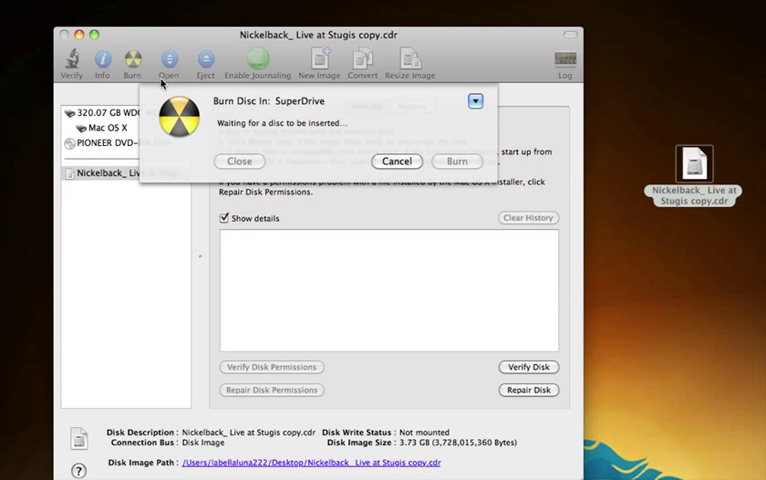
mouse_move(113, 180)
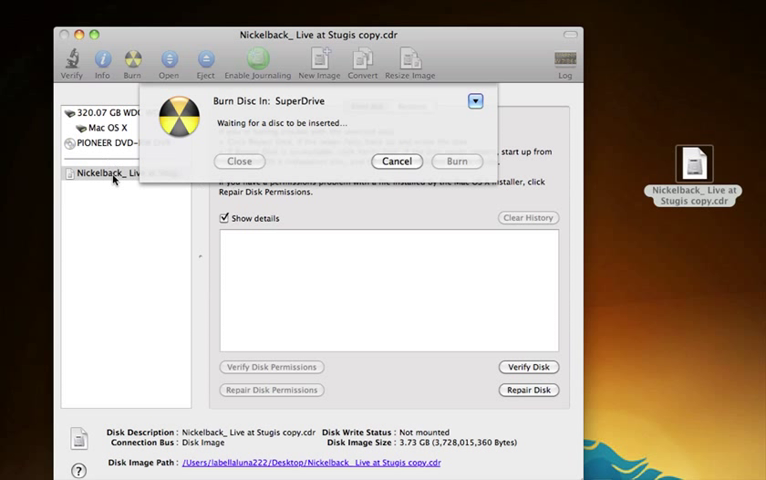
mouse_move(297, 78)
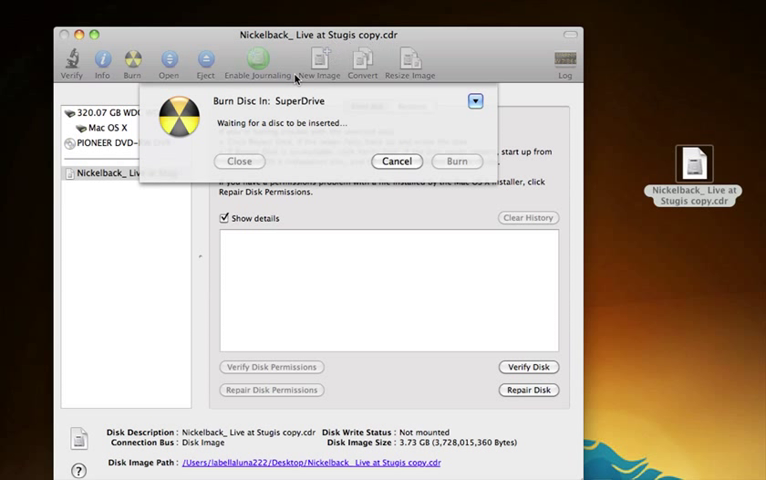
mouse_move(597, 175)
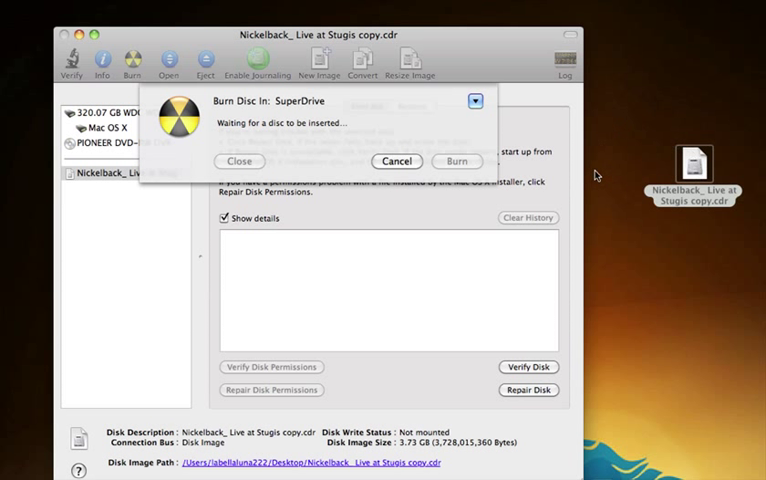
mouse_move(402, 130)
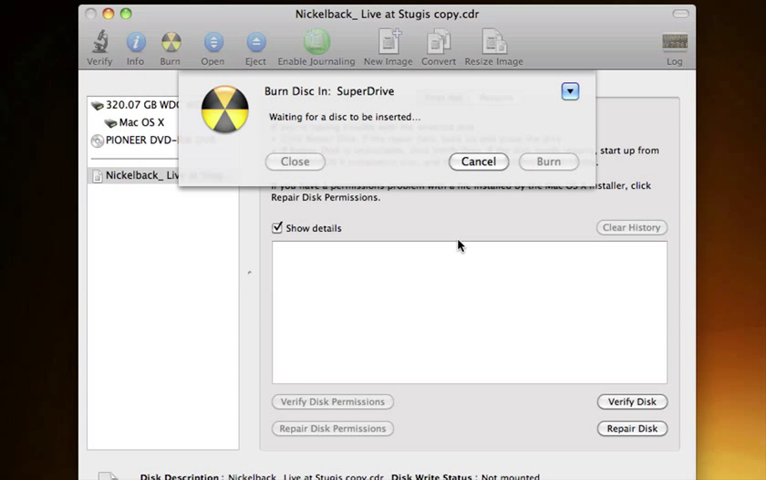
mouse_move(530, 135)
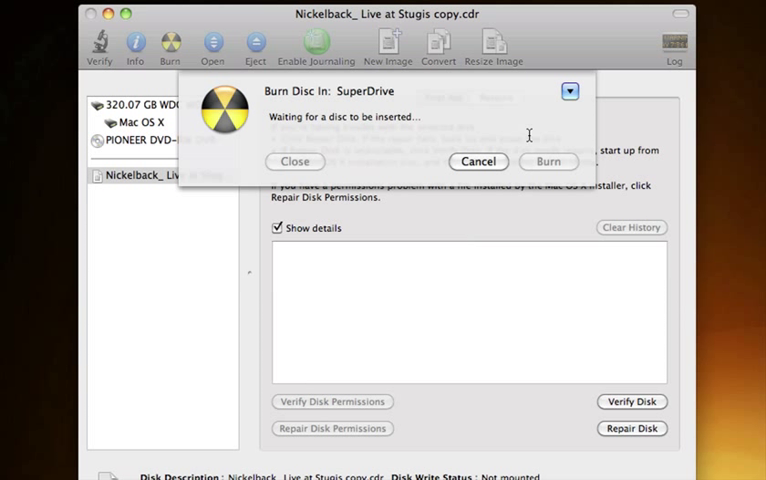